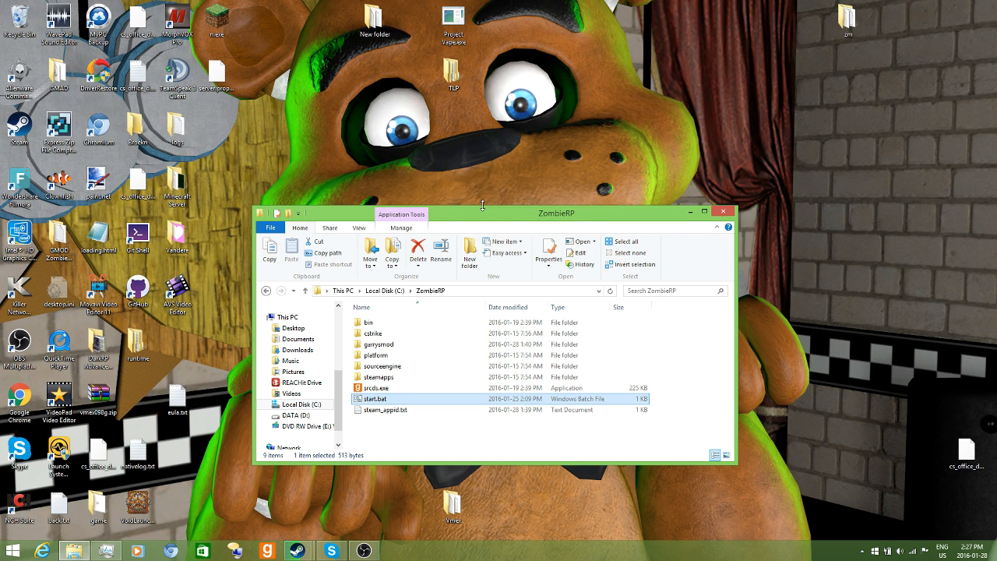
pyautogui.moveTo(389, 172)
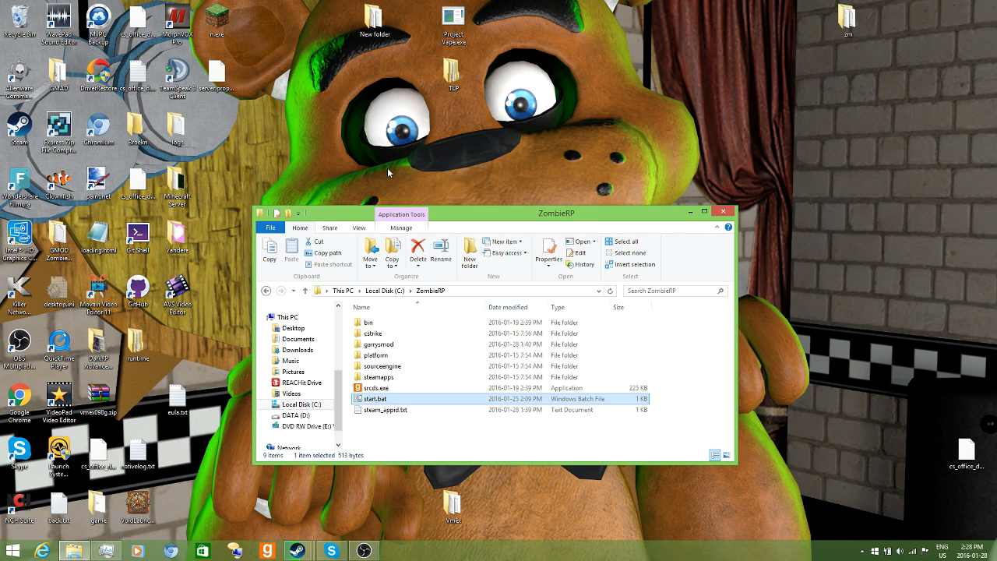
# - Navigate from Local Disk (C:) into ZombieRP\garrysmod toward its gamemodes folder
pyautogui.click(382, 291)
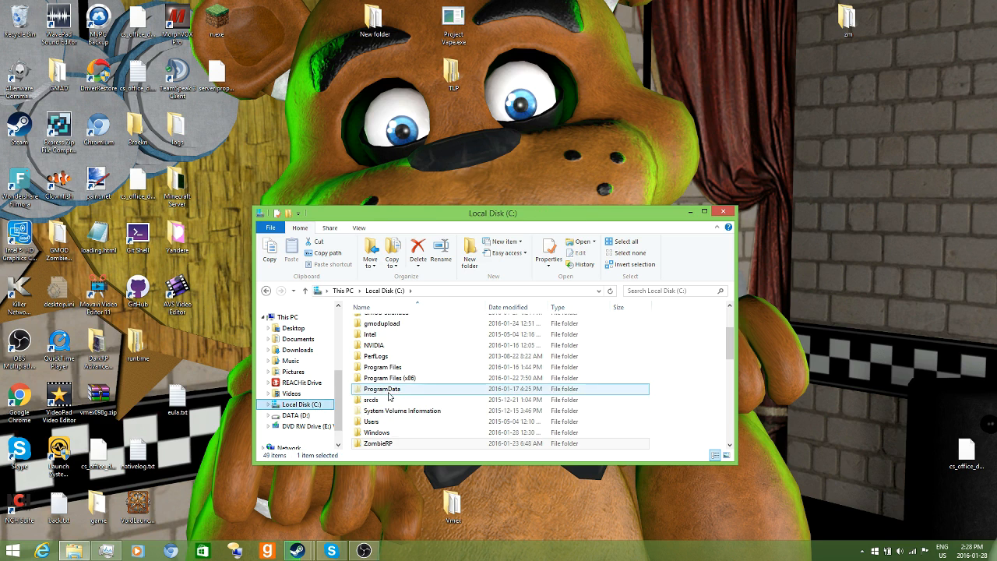
pyautogui.doubleClick(378, 443)
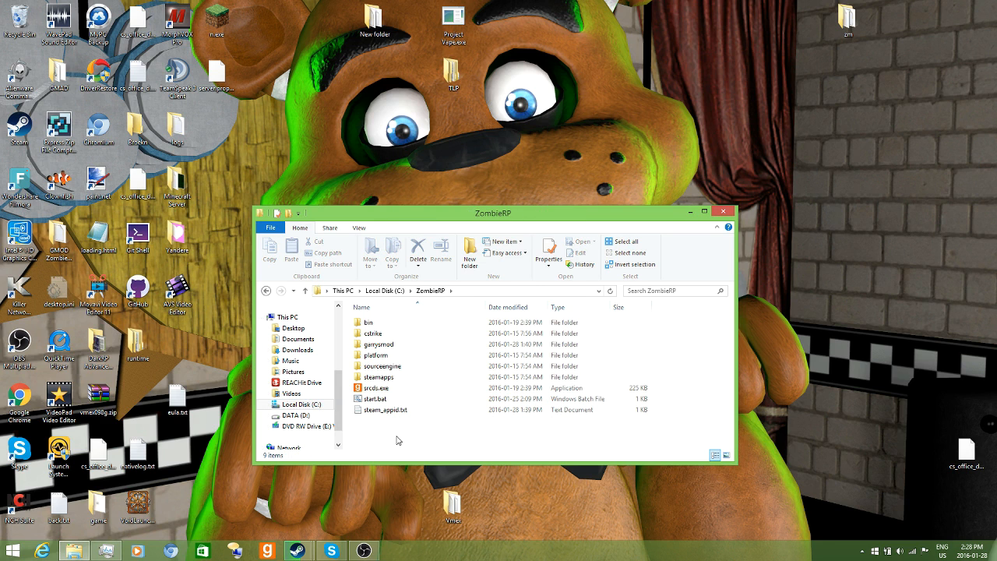
pyautogui.click(378, 344)
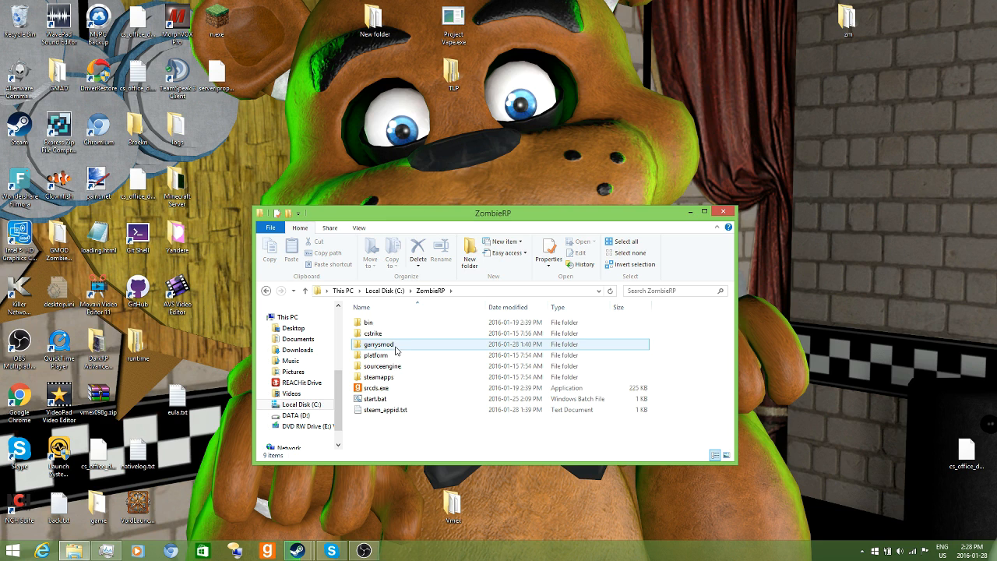
pyautogui.doubleClick(381, 344)
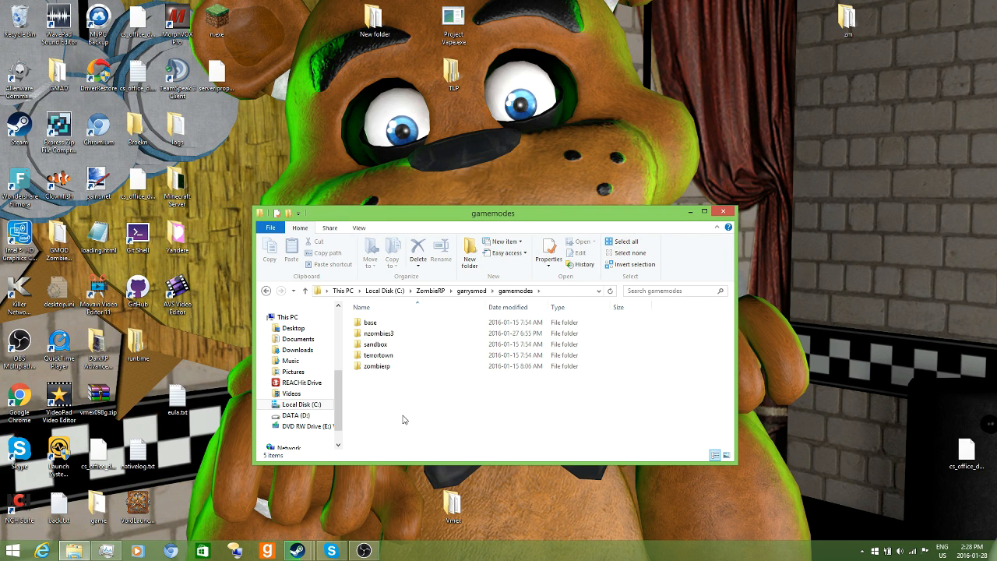
pyautogui.moveTo(449, 161)
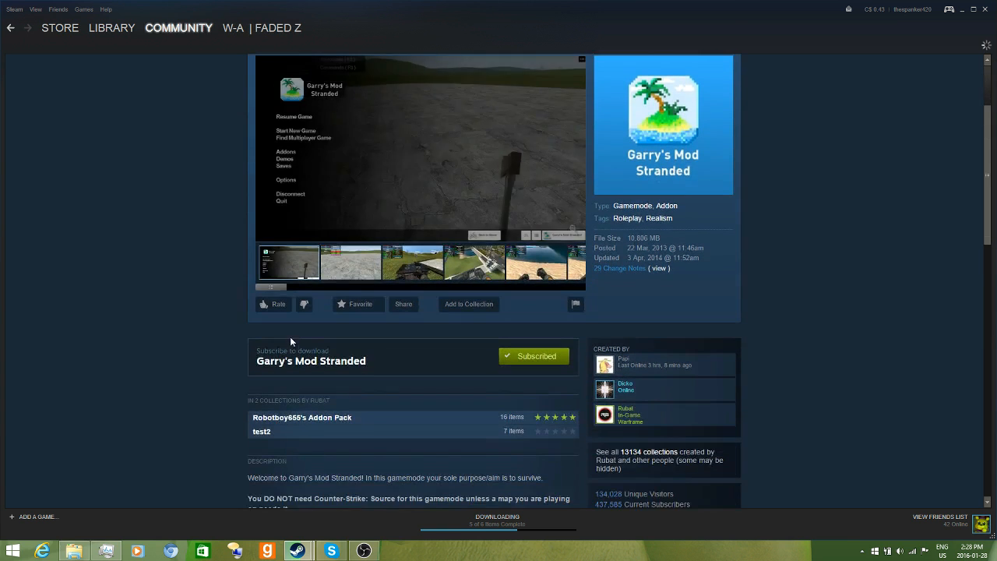
# - Scroll the Garry's Mod Stranded workshop page showing it as subscribed
pyautogui.scroll(-3)
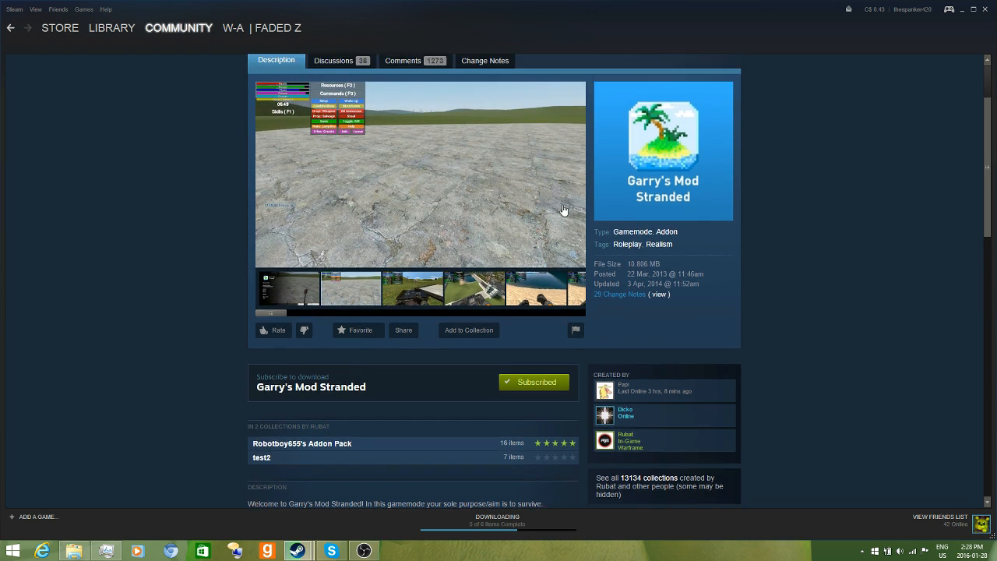
pyautogui.moveTo(411, 270)
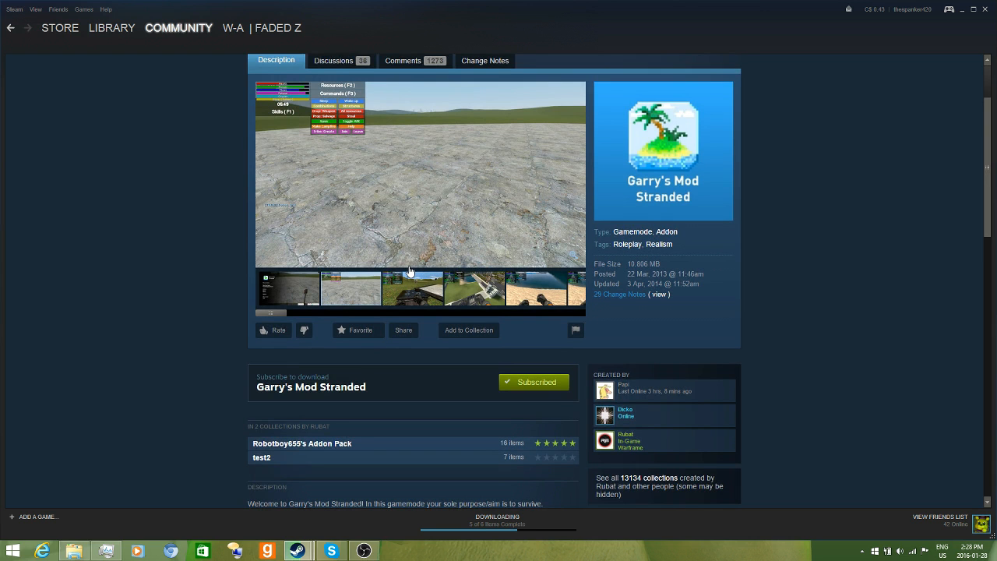
pyautogui.moveTo(417, 265)
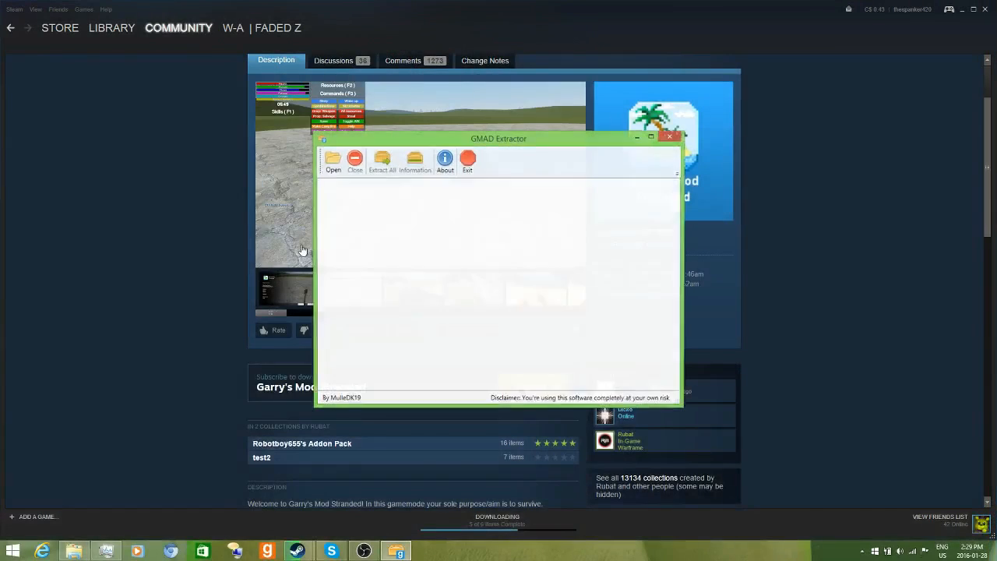
# - Start opening an addon and browse from C: into Program Files (x86)
pyautogui.click(333, 161)
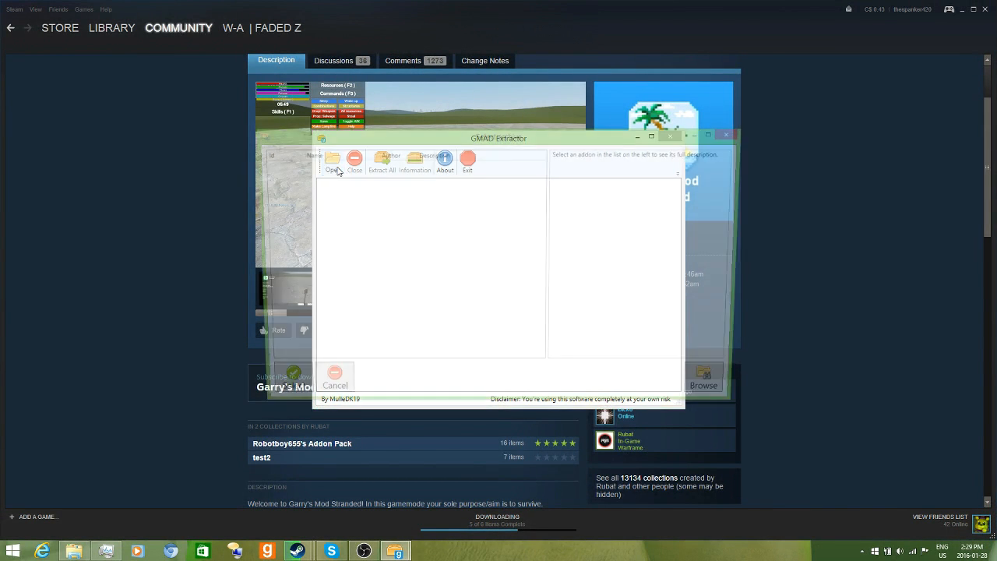
pyautogui.click(332, 160)
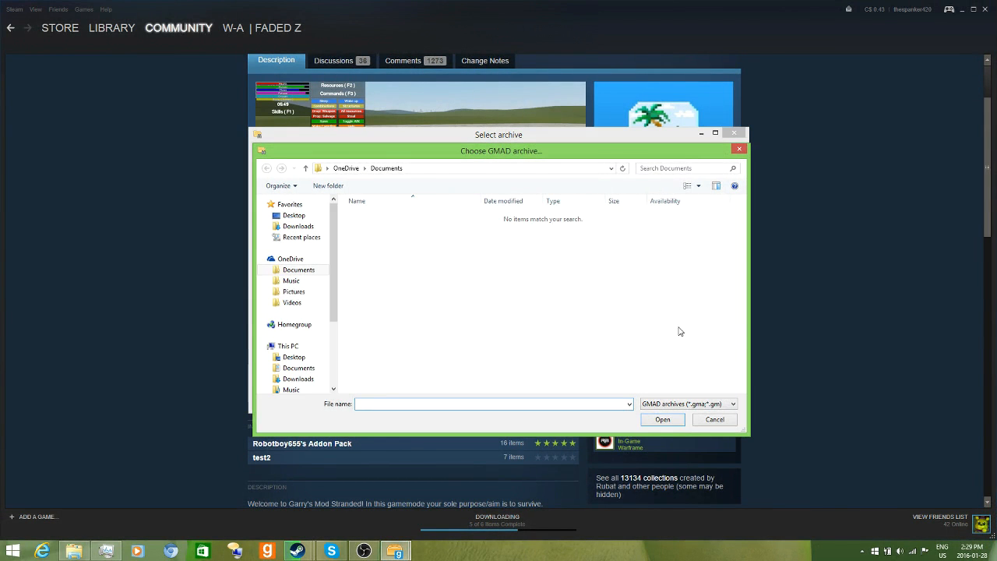
pyautogui.click(298, 368)
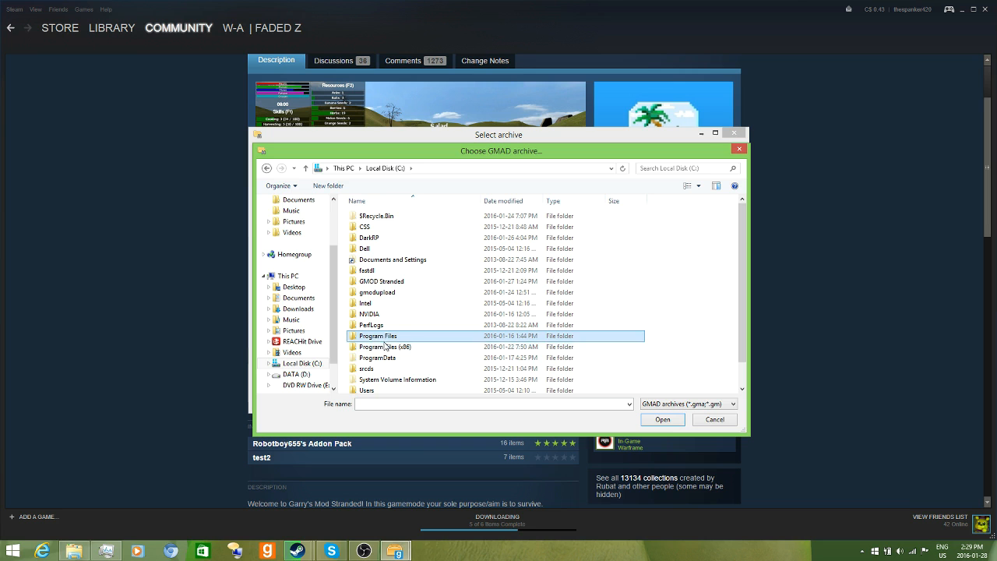
pyautogui.click(384, 347)
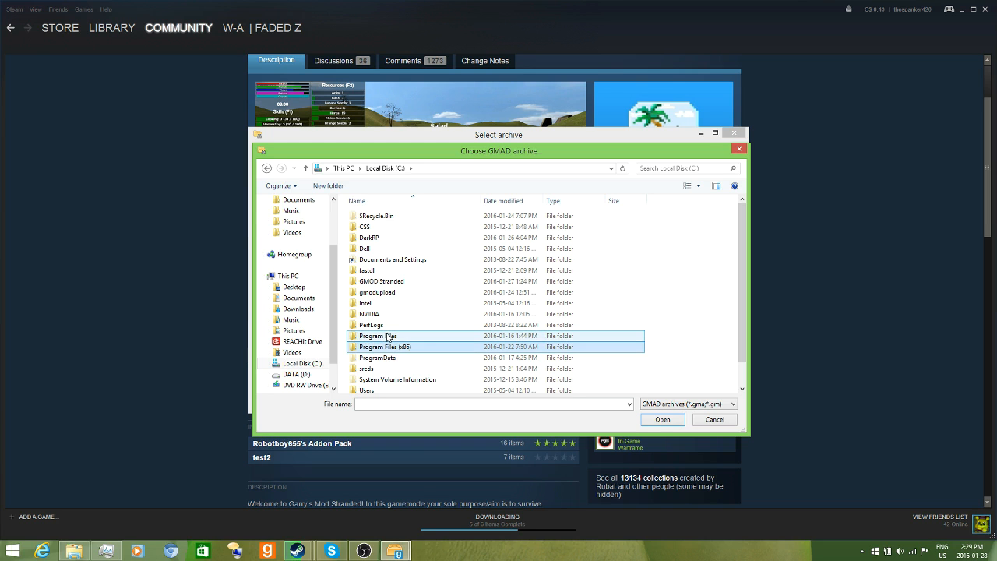
pyautogui.click(385, 346)
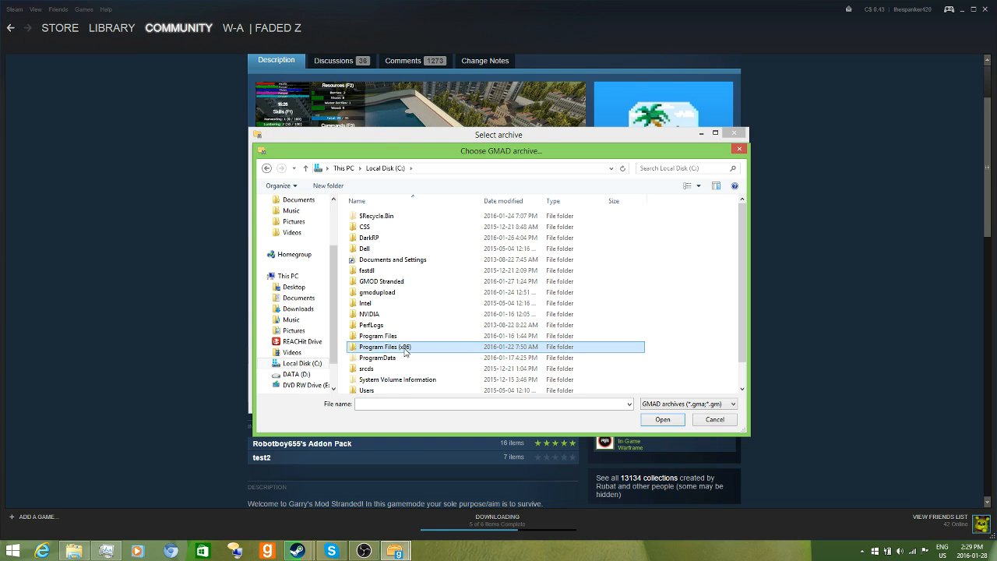
pyautogui.doubleClick(385, 347)
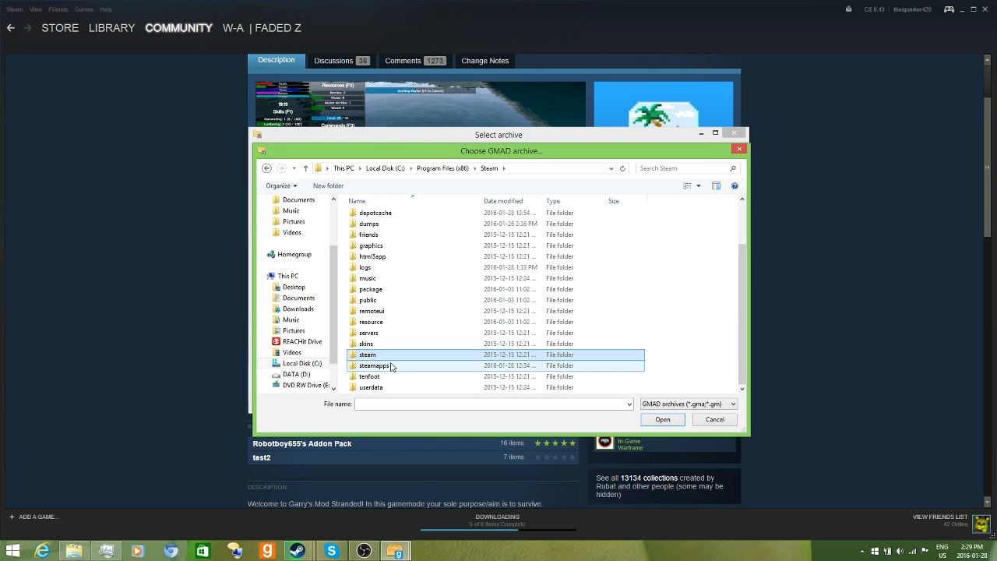
# - Continue into steamapps\common\GarrysMod\garrysmod\addons and open garrys_mod_stranded_133364818.gma
pyautogui.doubleClick(374, 366)
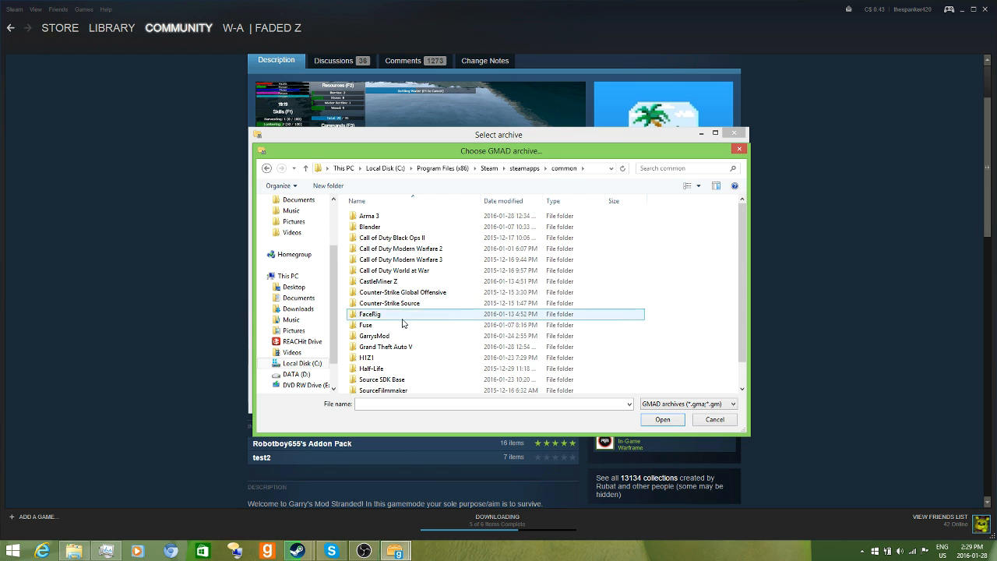
pyautogui.doubleClick(374, 335)
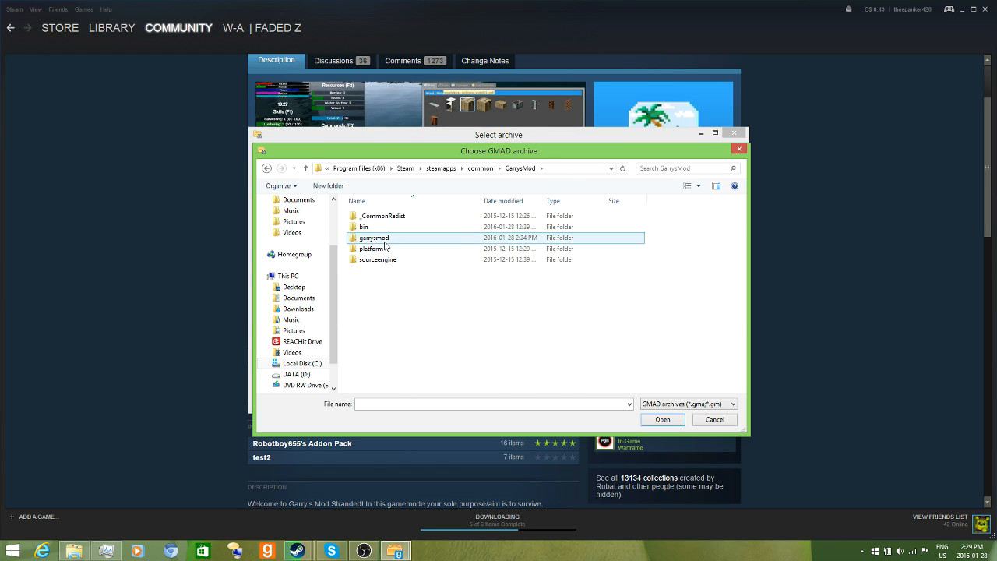
pyautogui.doubleClick(374, 238)
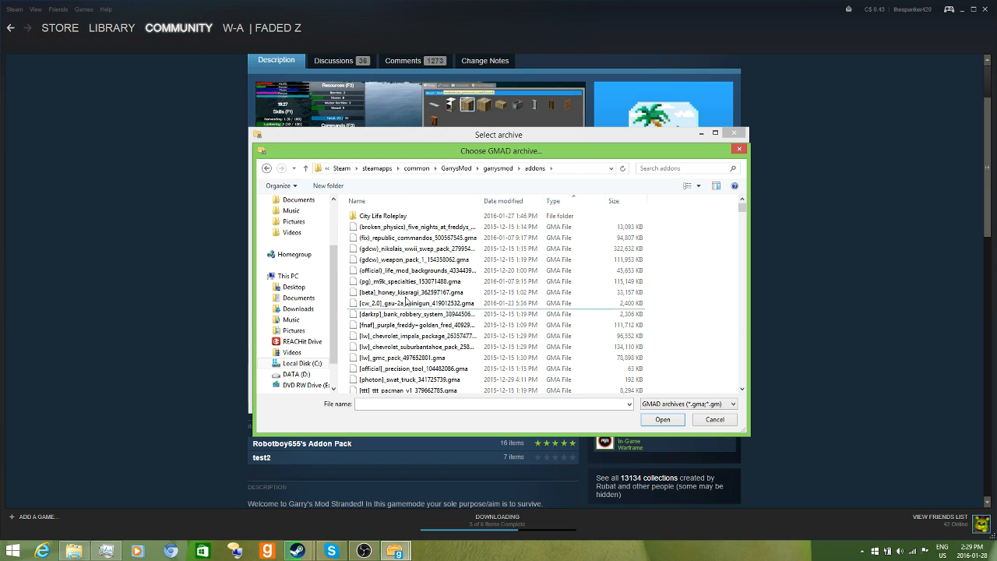
pyautogui.click(417, 325)
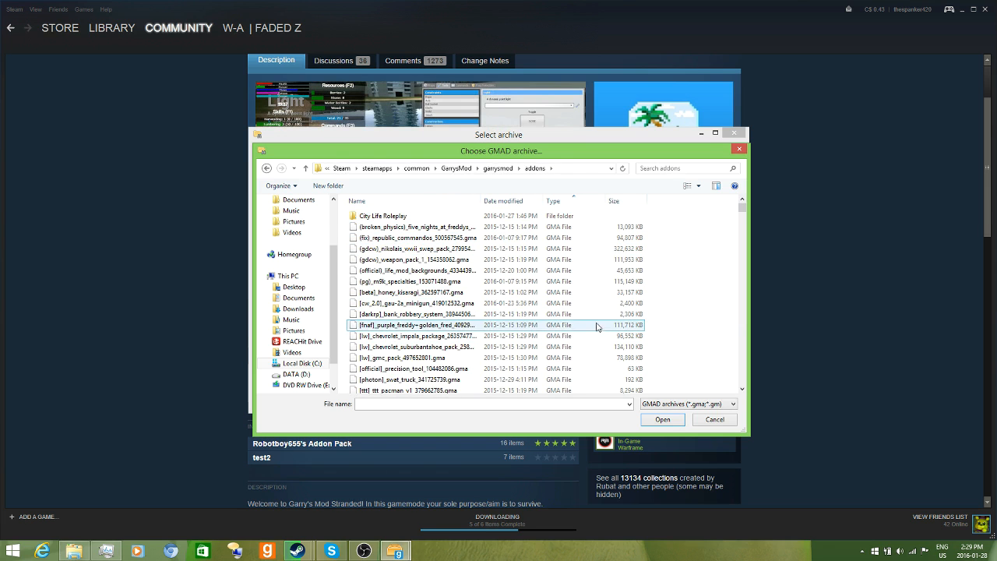
pyautogui.click(411, 379)
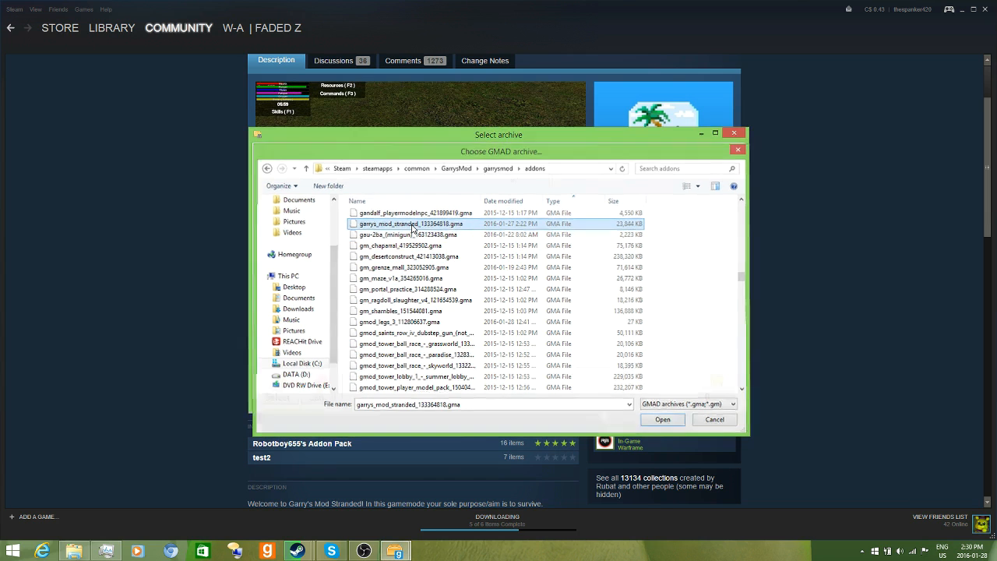
pyautogui.click(662, 420)
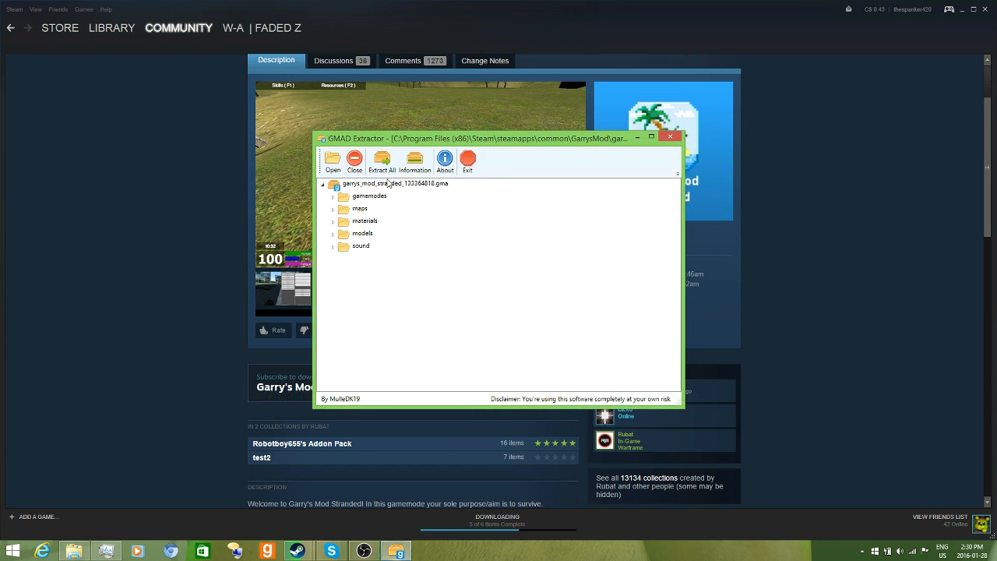
# - Extract the whole addon into C:\ZombieRP\garrysmod\gamemodes\stranded and dismiss the success message
pyautogui.click(382, 161)
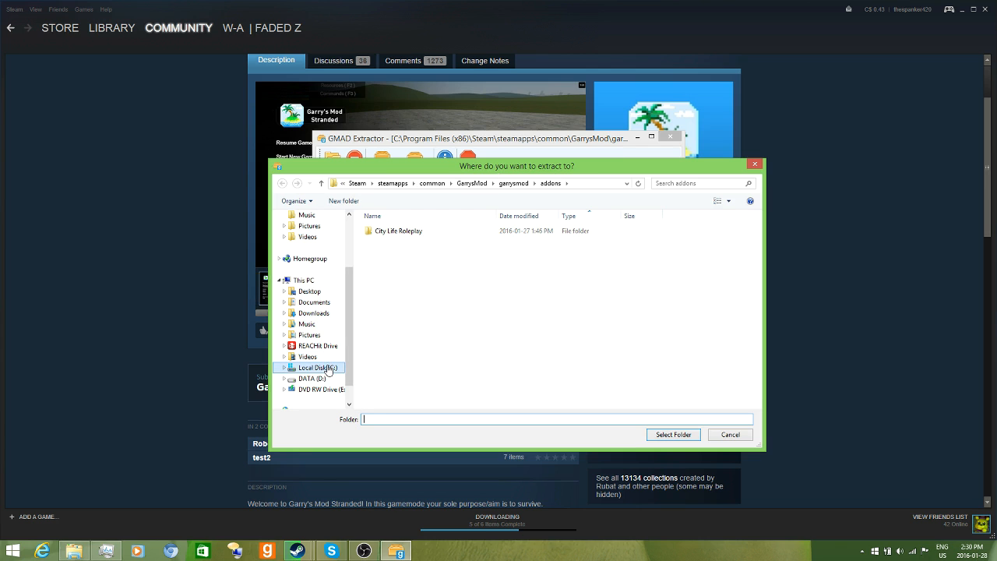
pyautogui.click(315, 367)
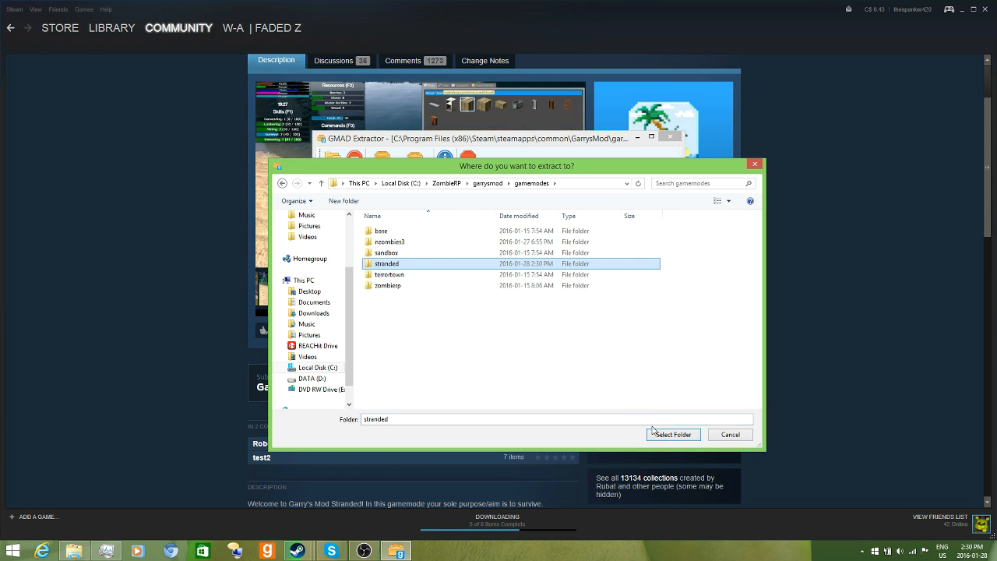
pyautogui.click(671, 434)
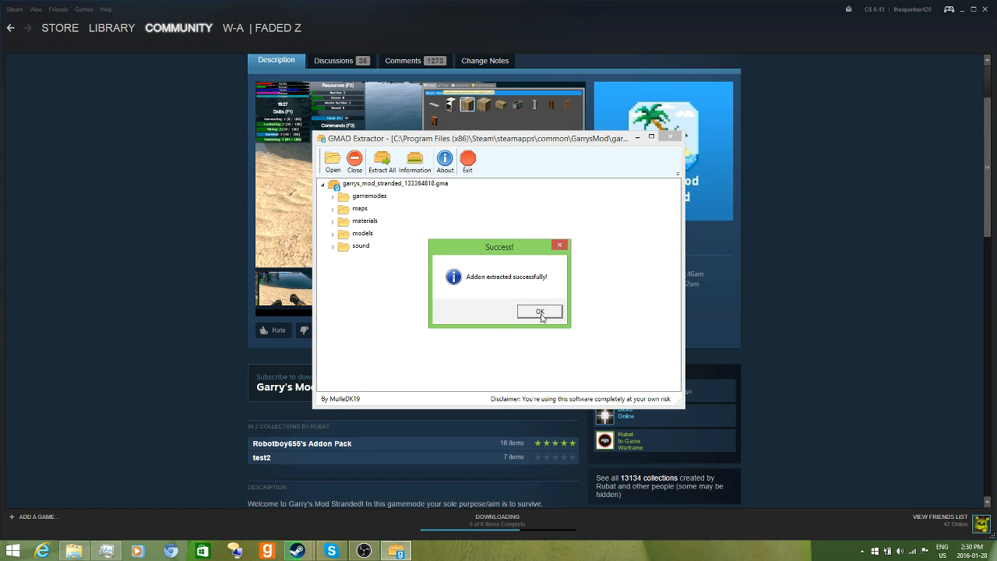
pyautogui.click(539, 311)
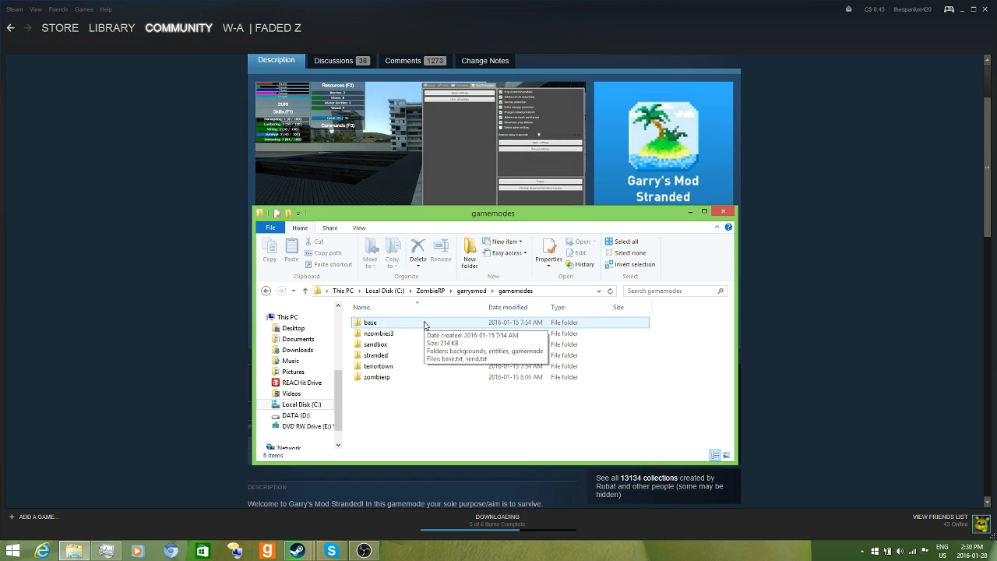
# - Browse into the extracted stranded\gamemodes folder holding gmstranded
pyautogui.click(390, 356)
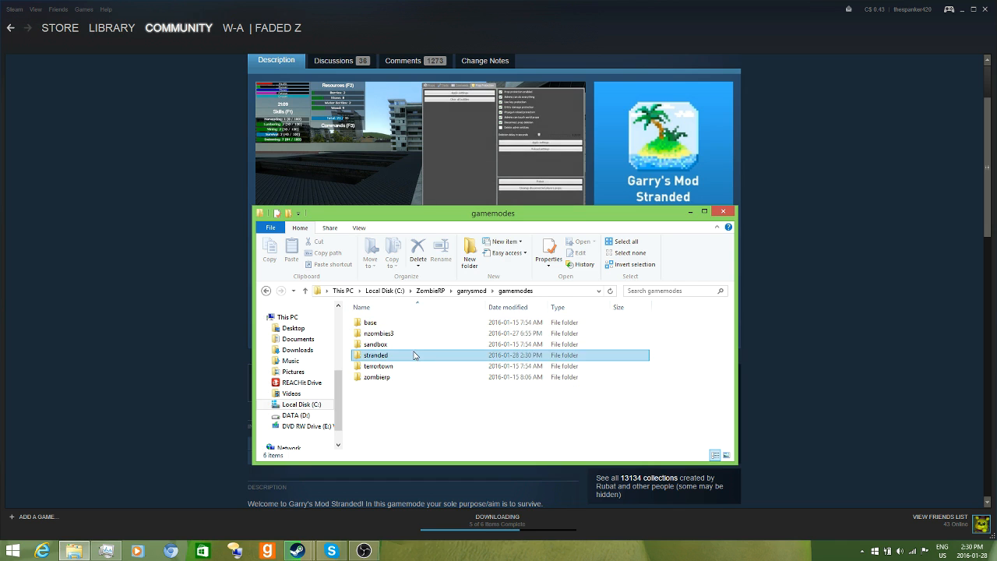
pyautogui.doubleClick(377, 355)
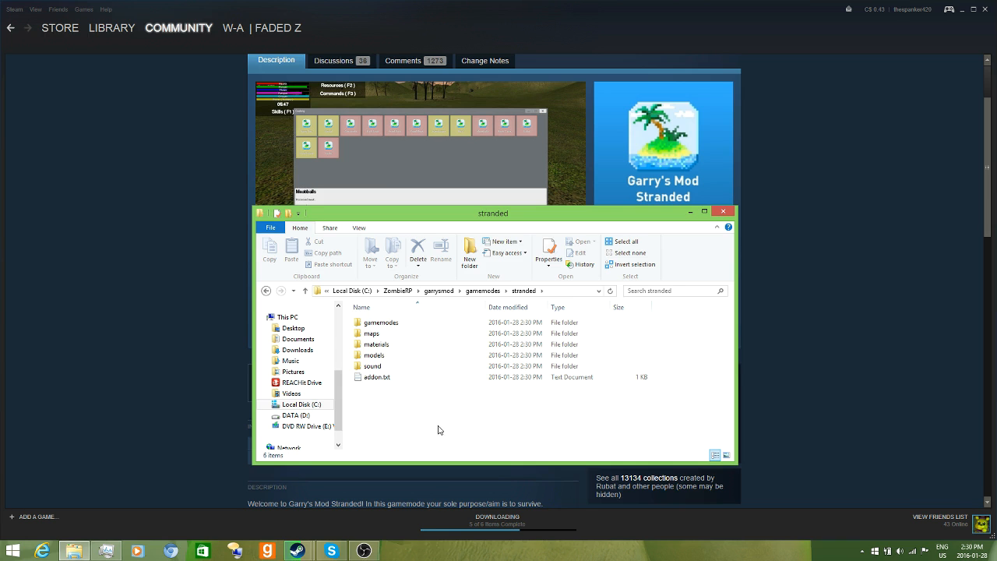
pyautogui.click(380, 322)
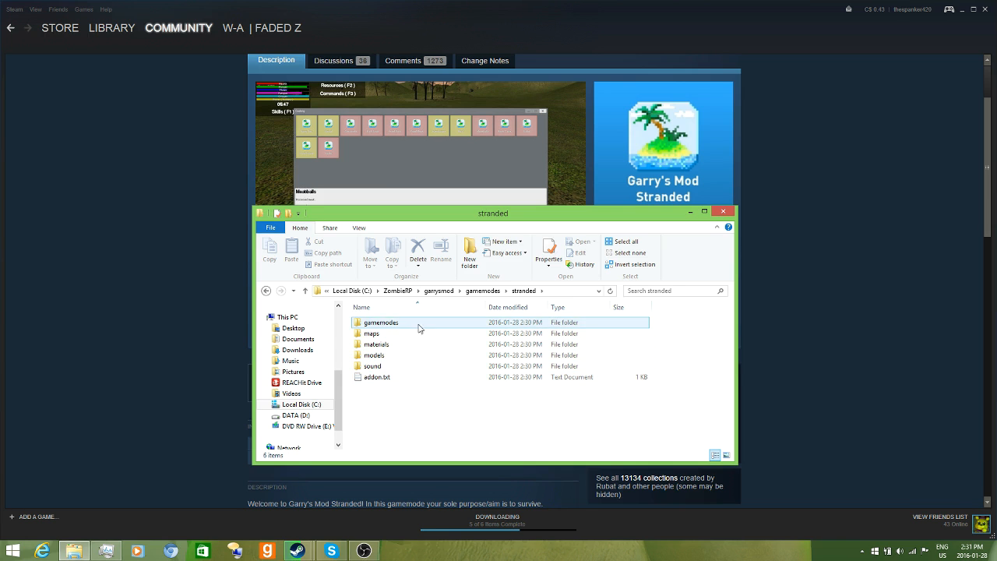
pyautogui.moveTo(417, 328)
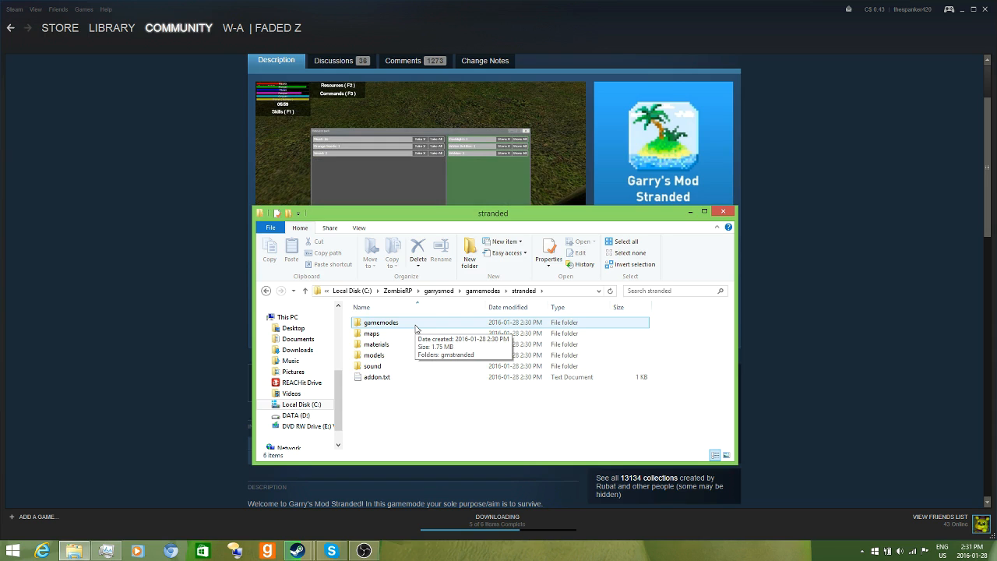
pyautogui.doubleClick(380, 322)
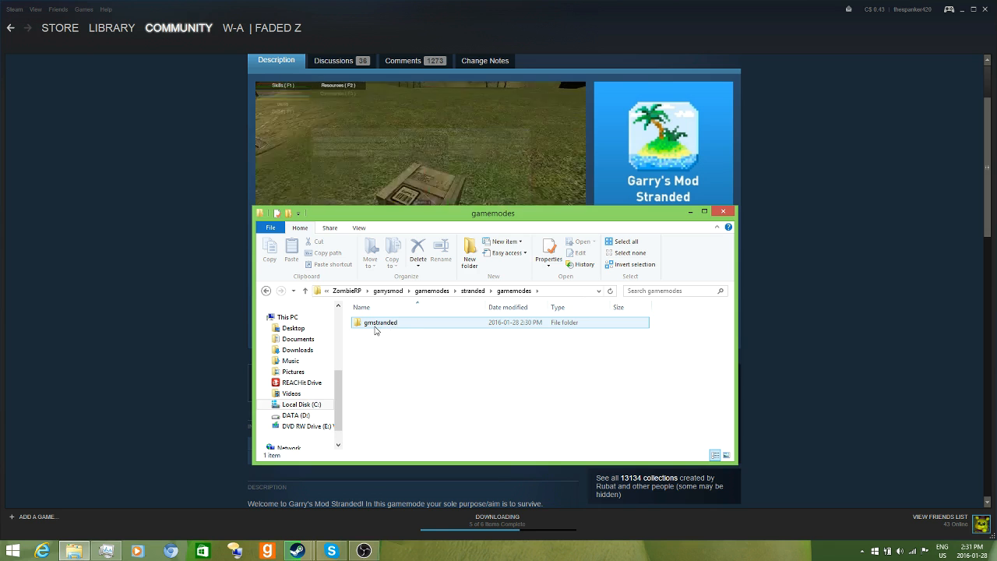
pyautogui.doubleClick(379, 322)
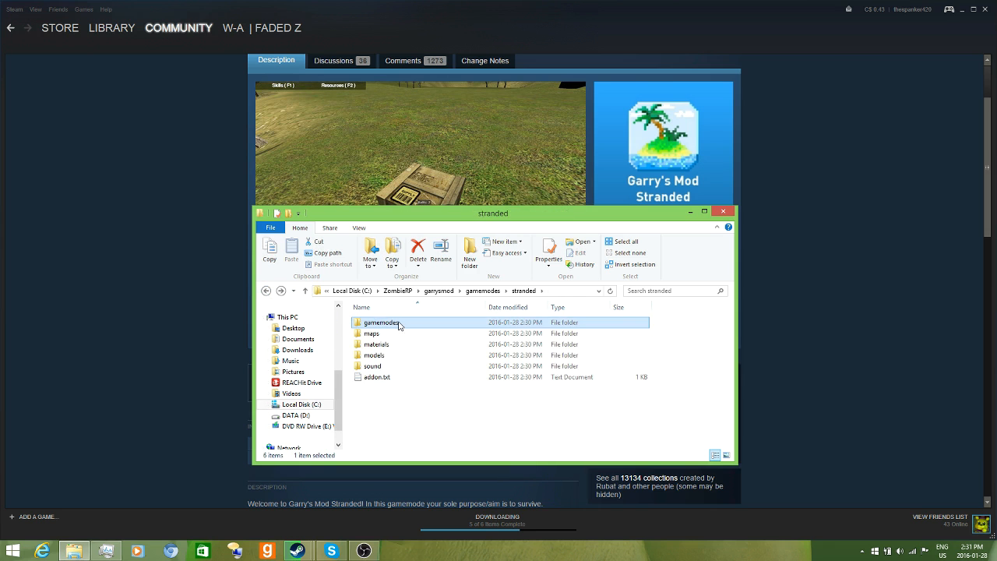
pyautogui.doubleClick(381, 323)
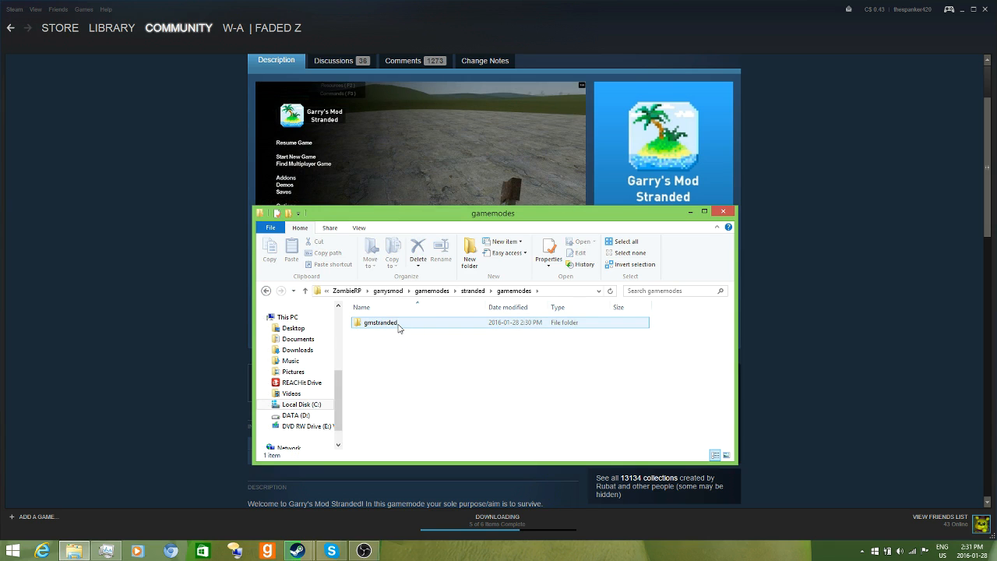
# - Move gmstranded into the server's gamemodes folder and check its contents there
pyautogui.click(380, 323)
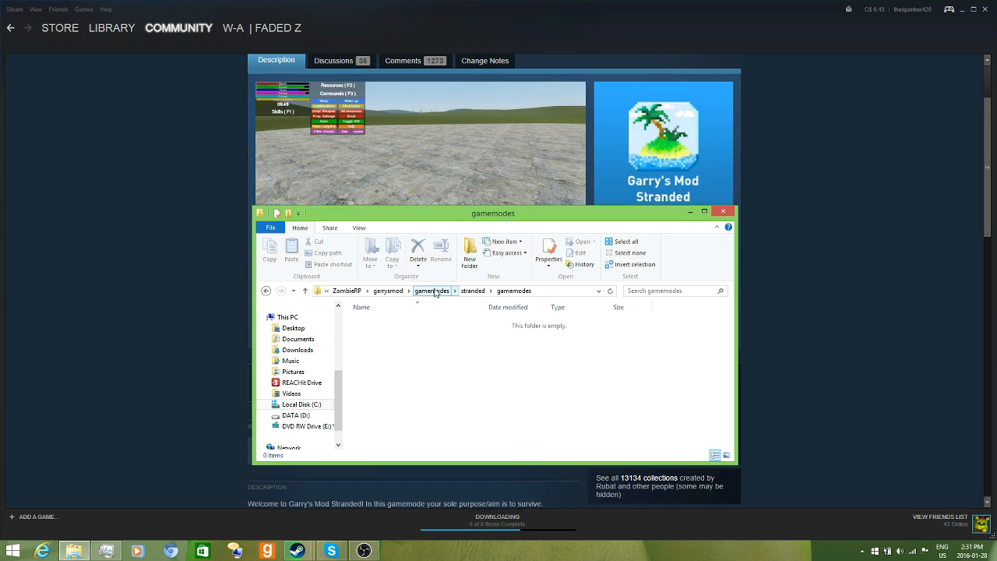
pyautogui.click(431, 291)
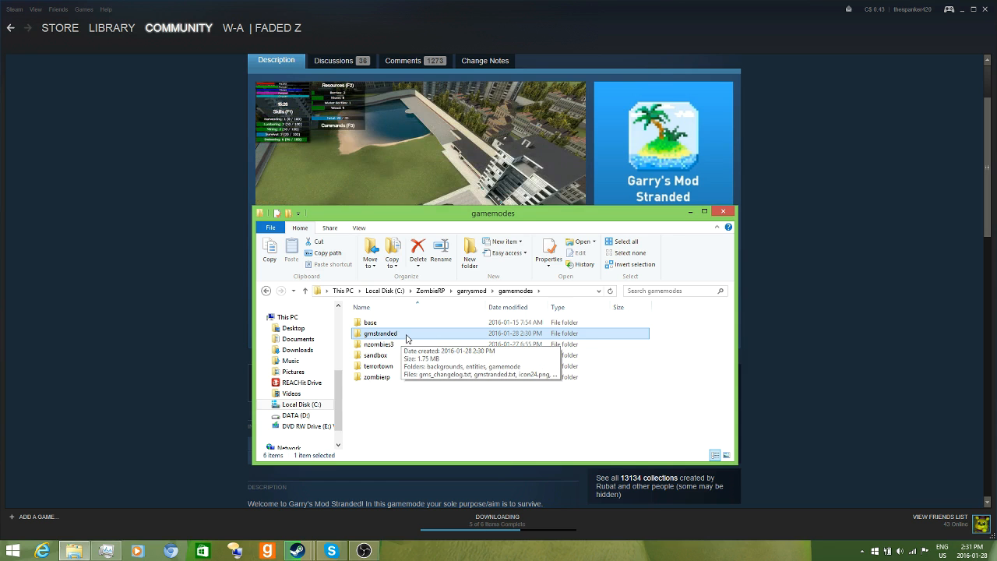
pyautogui.doubleClick(380, 333)
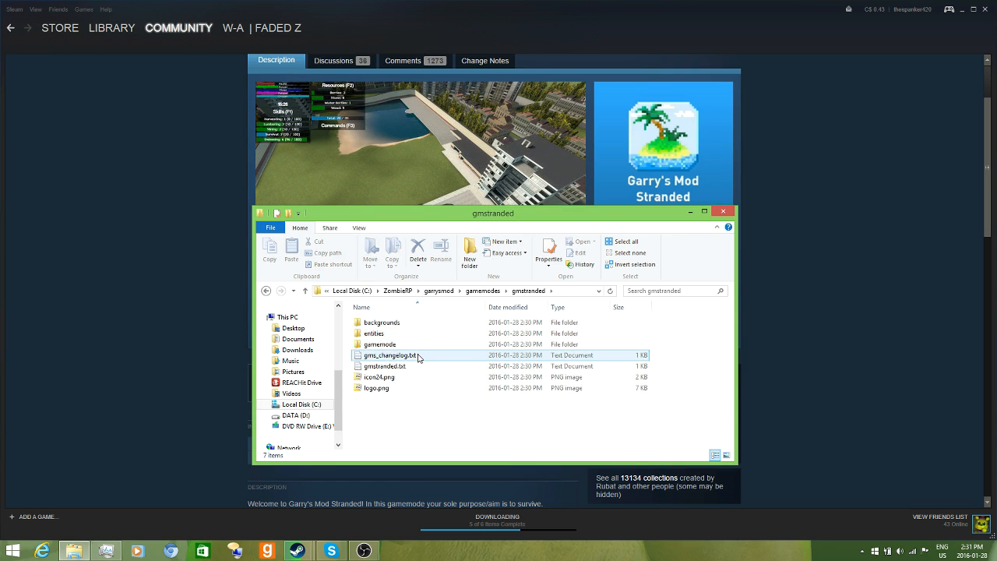
pyautogui.moveTo(410, 367)
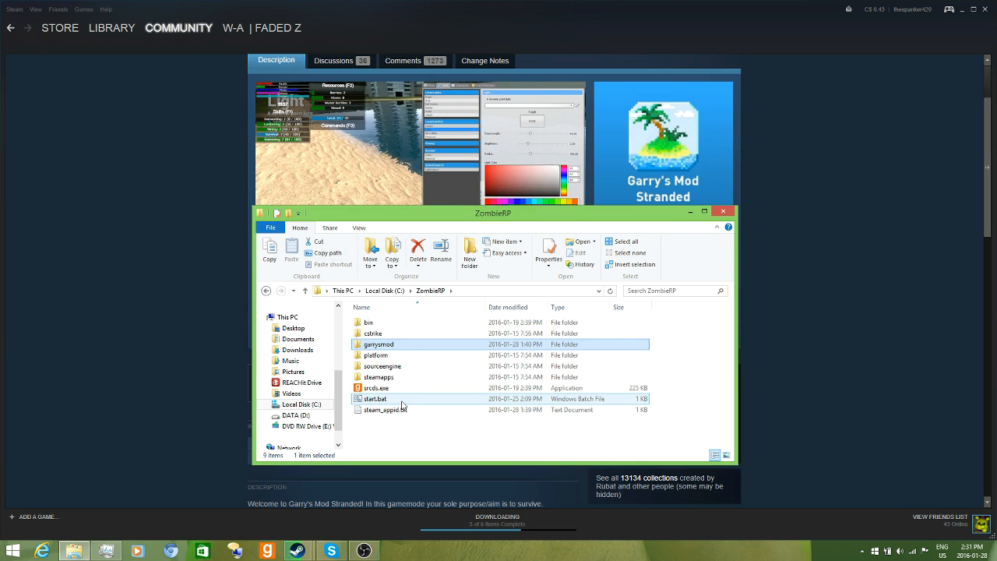
# - Edit start.bat so +gamemode reads gmstranded instead of nzombies3, then close it
pyautogui.doubleClick(375, 398)
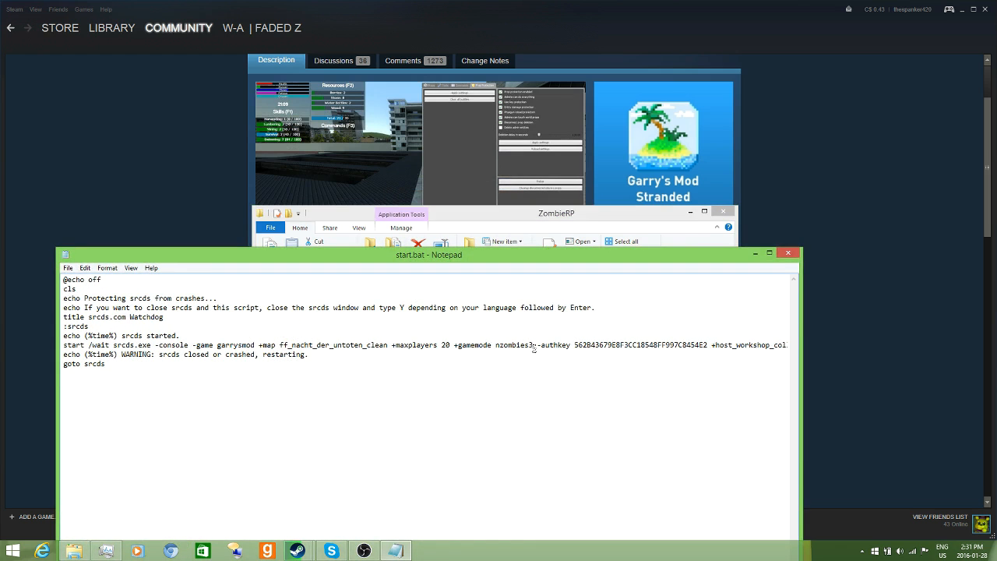
pyautogui.doubleClick(493, 344)
pyautogui.write('gmstranded')
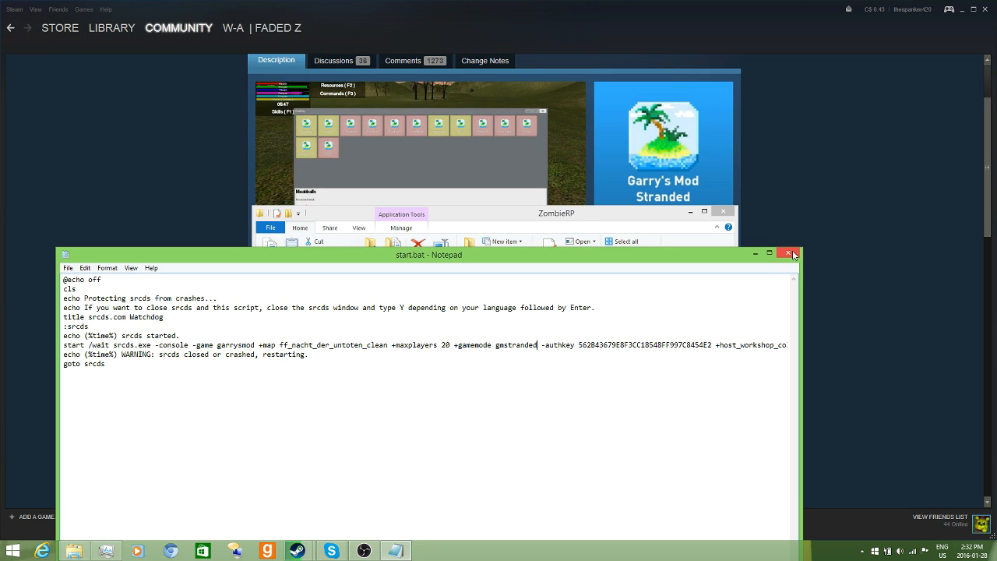
pyautogui.click(789, 254)
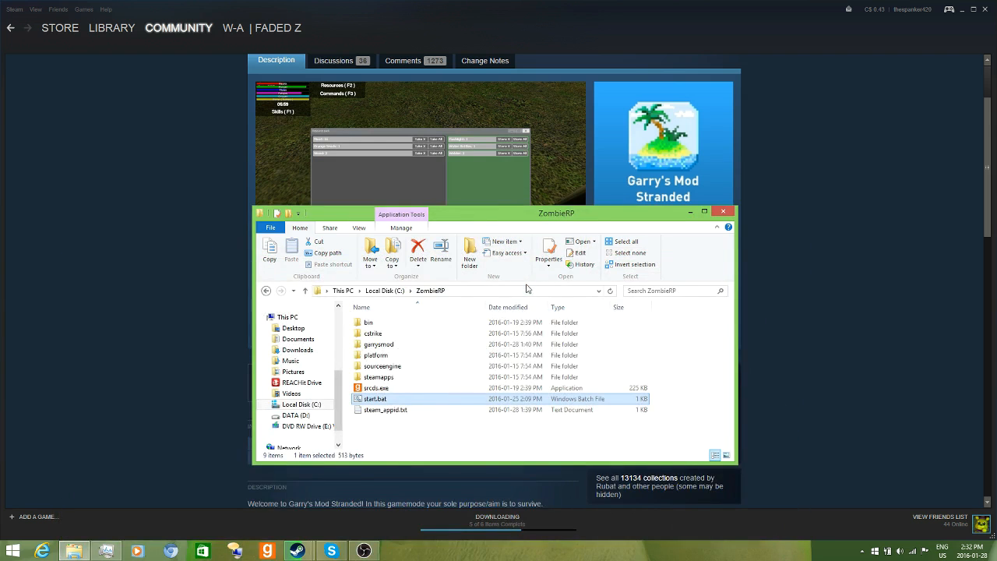